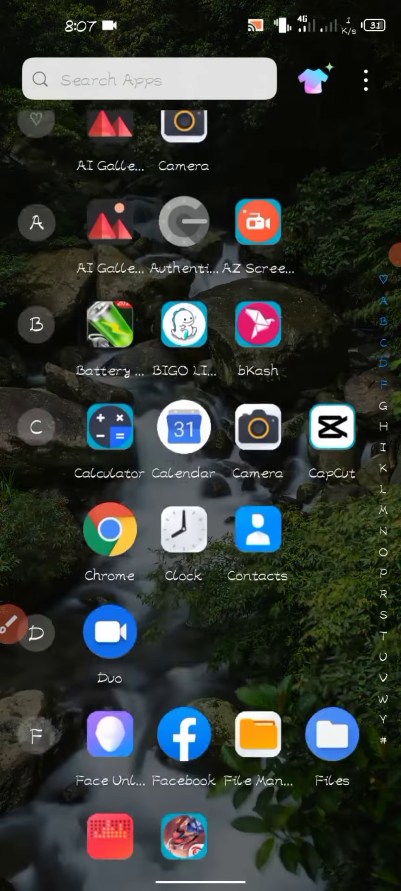
Step: Scroll the app drawer to reach the Google search app
scroll("down", 3)
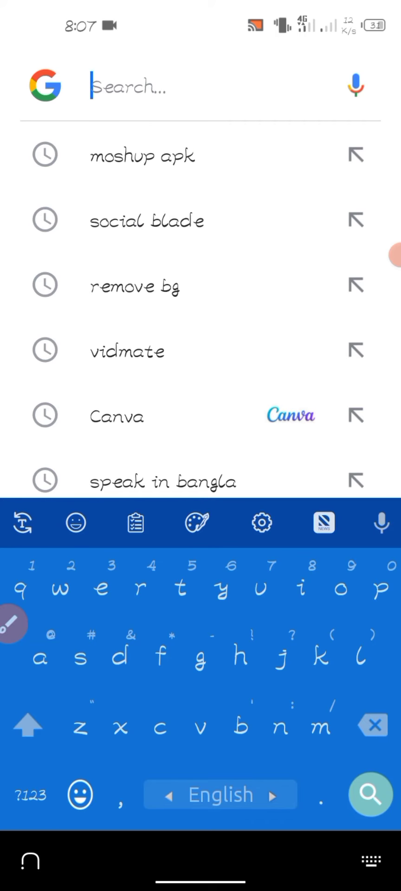
Step: Search Google for 'social blade'
type("social")
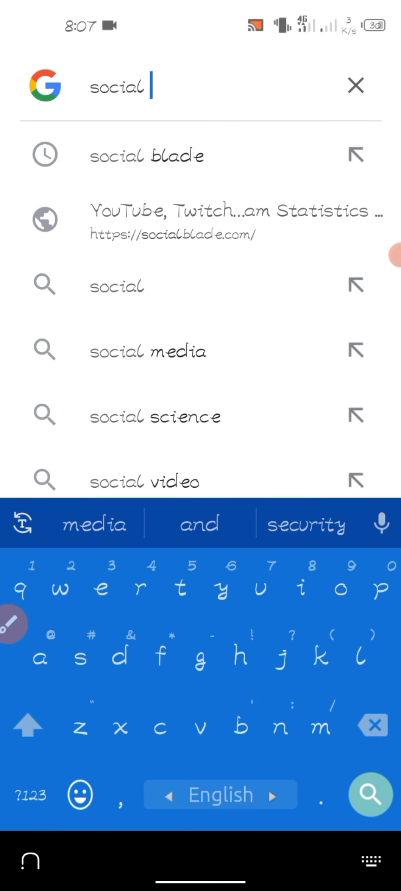
type("bladr")
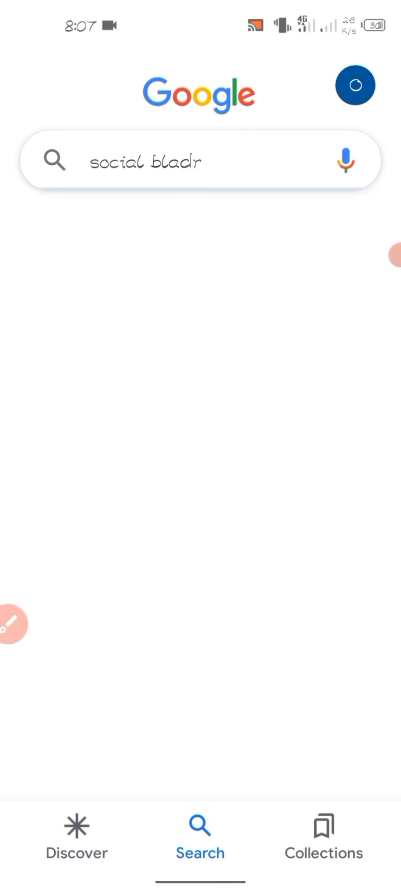
key("Enter")
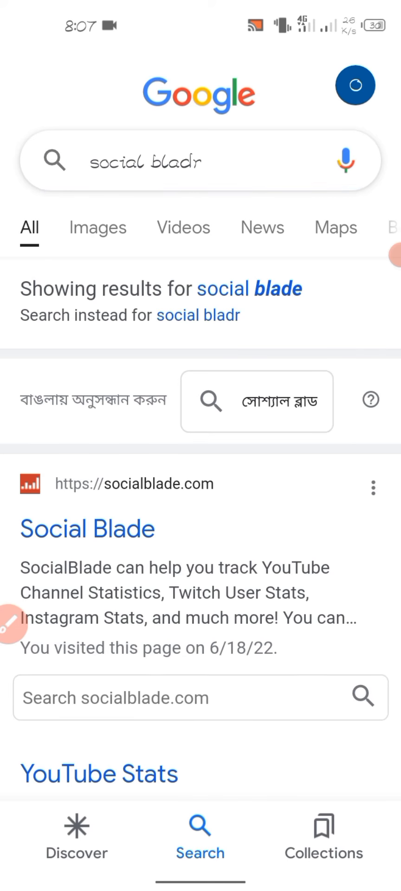
Step: Go to the Social Blade site and look up the channel name মায়াজাল
left_click(85, 530)
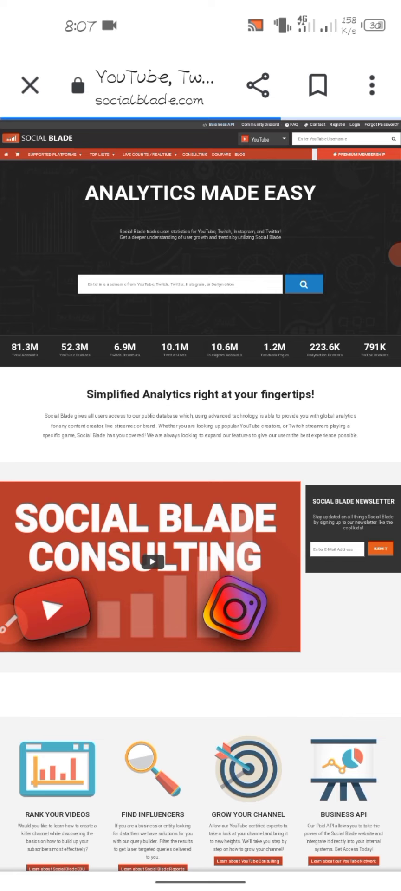
left_click(180, 284)
type("মায়াজাল")
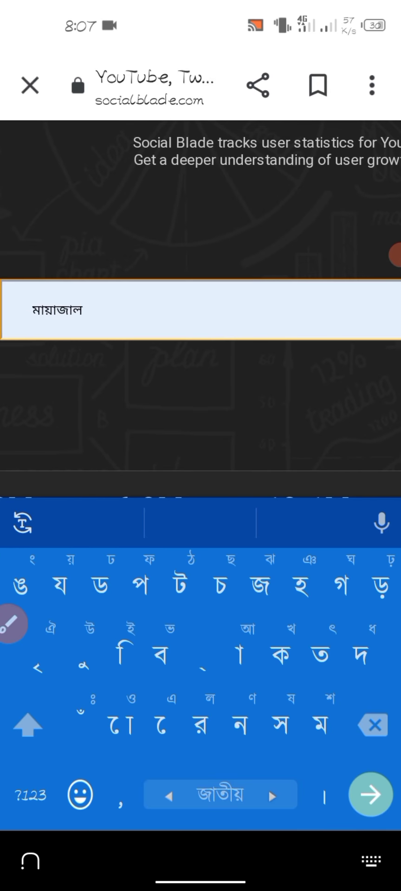
left_click(373, 794)
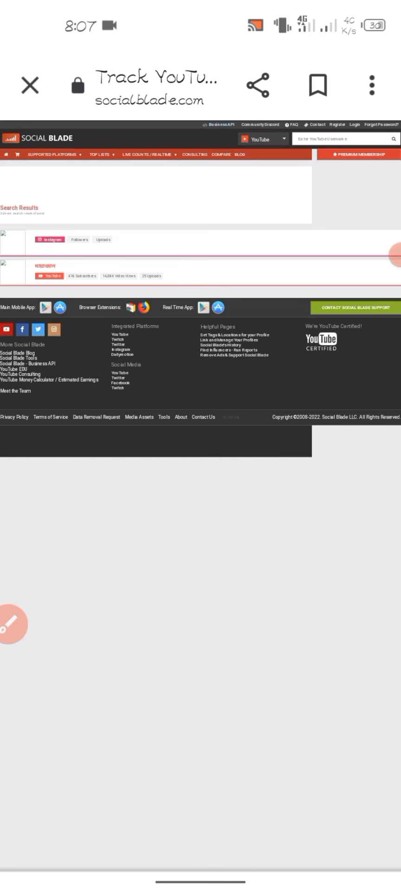
Step: View the মায়াজাল channel's C+ grade, stats table and growth charts
left_click(46, 266)
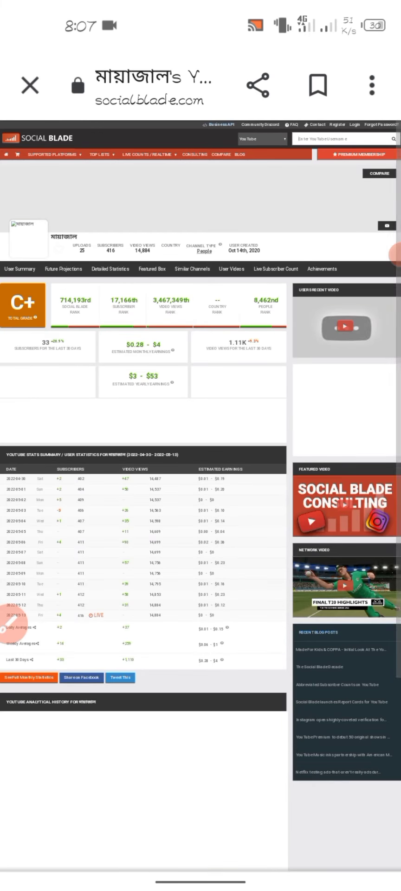
scroll("down", 3)
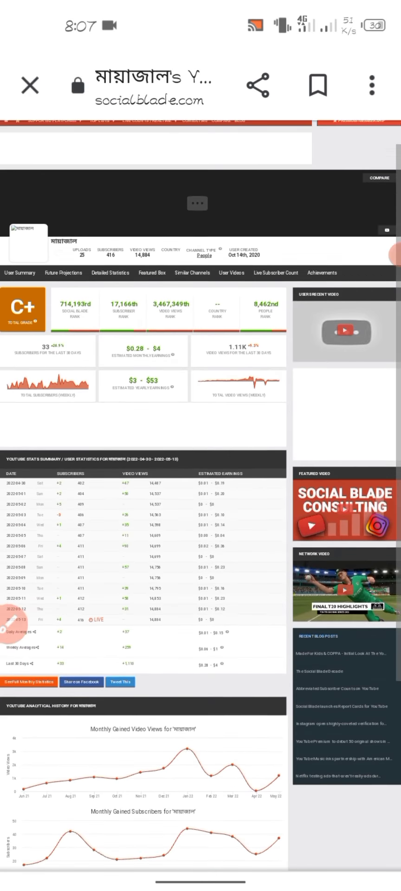
scroll("up", 3)
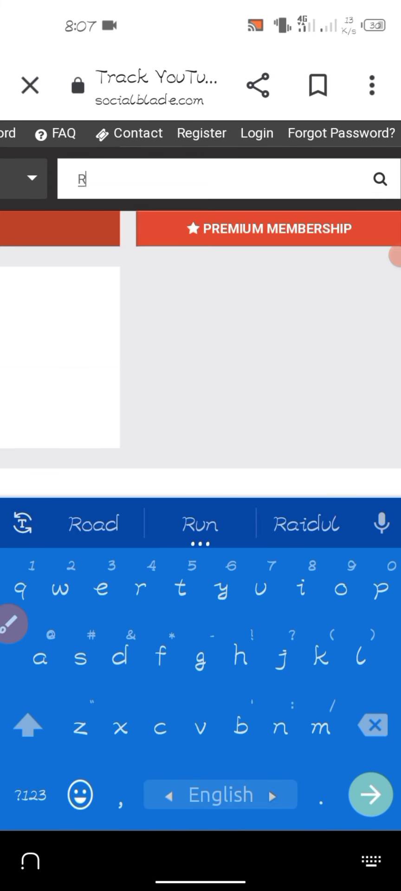
Step: Look up Rohan Nag and Super Copy channel pages, then close the browser
type("Roha")
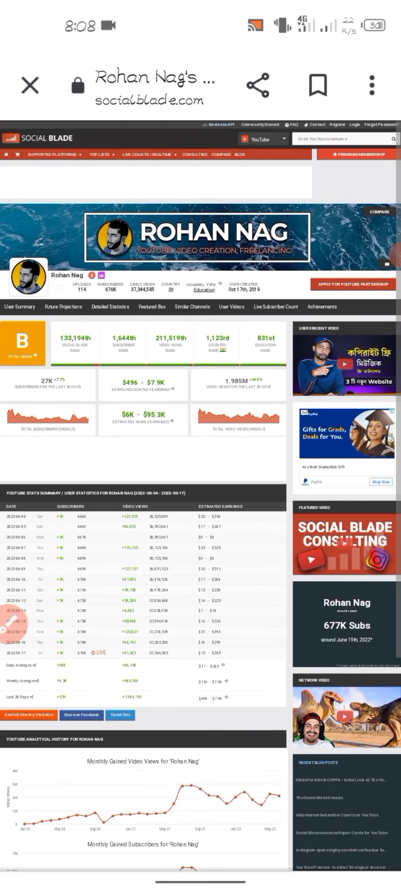
left_click(345, 138)
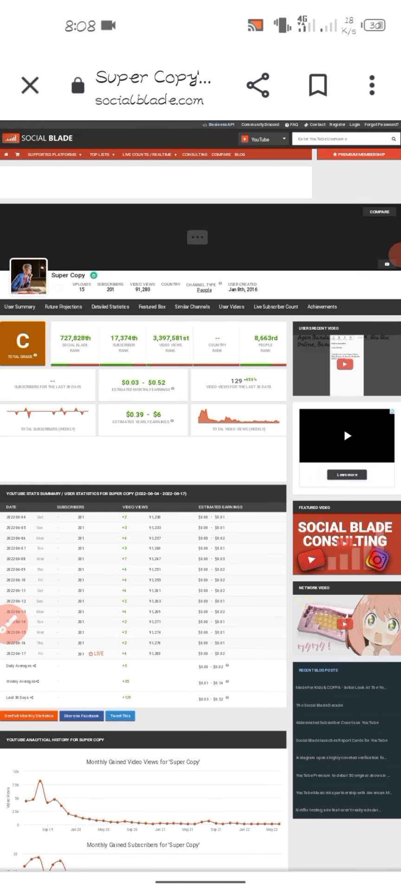
left_click(30, 86)
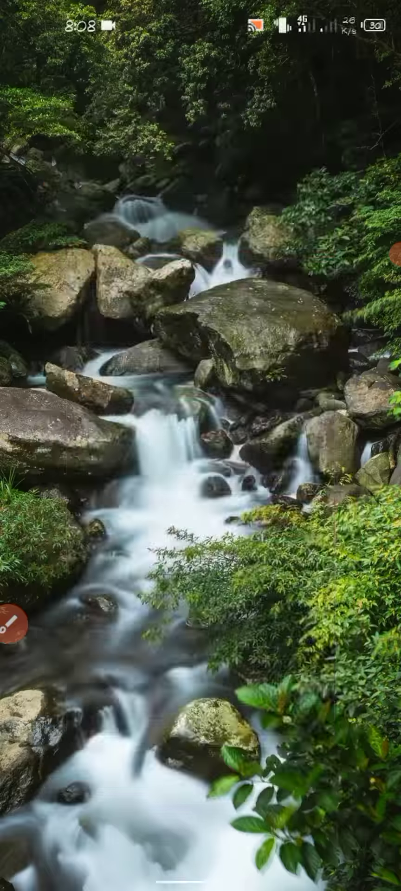